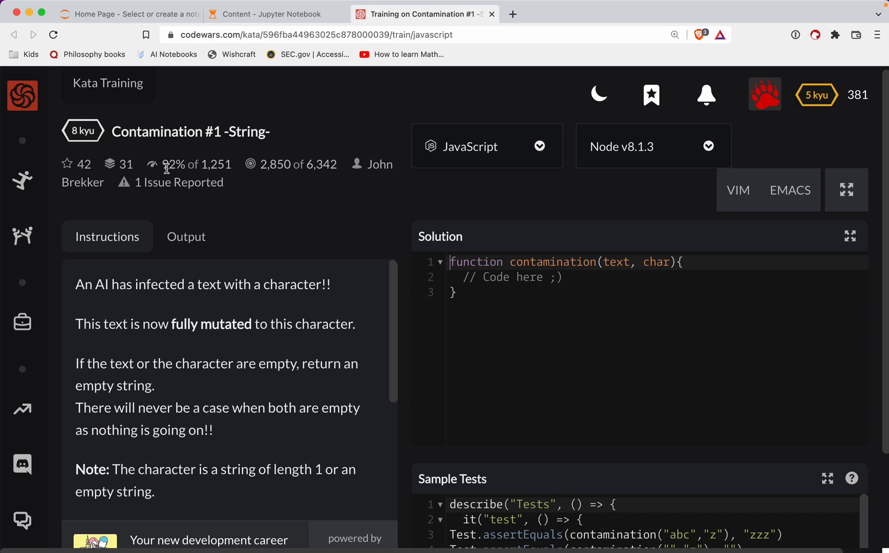
pyautogui.moveTo(269, 132)
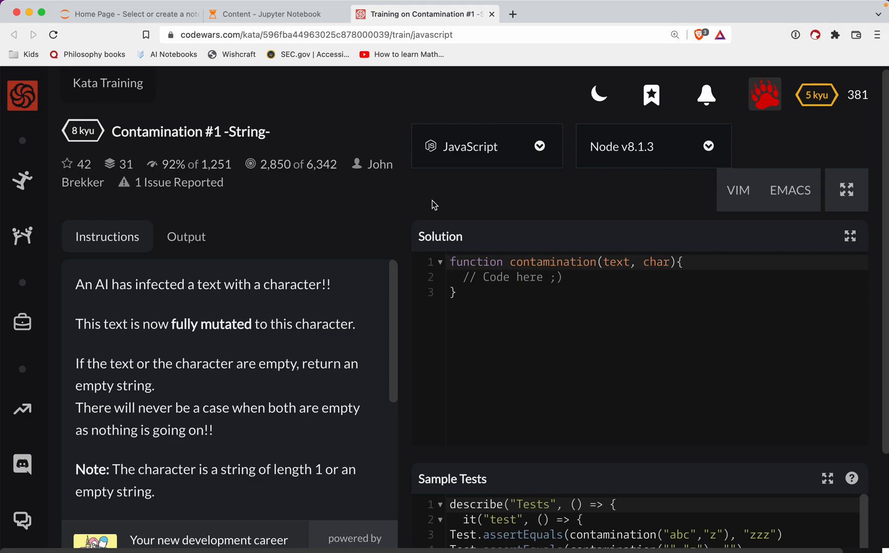
# Step: Scroll through the kata instructions and sample tests before editing the solution
pyautogui.click(451, 262)
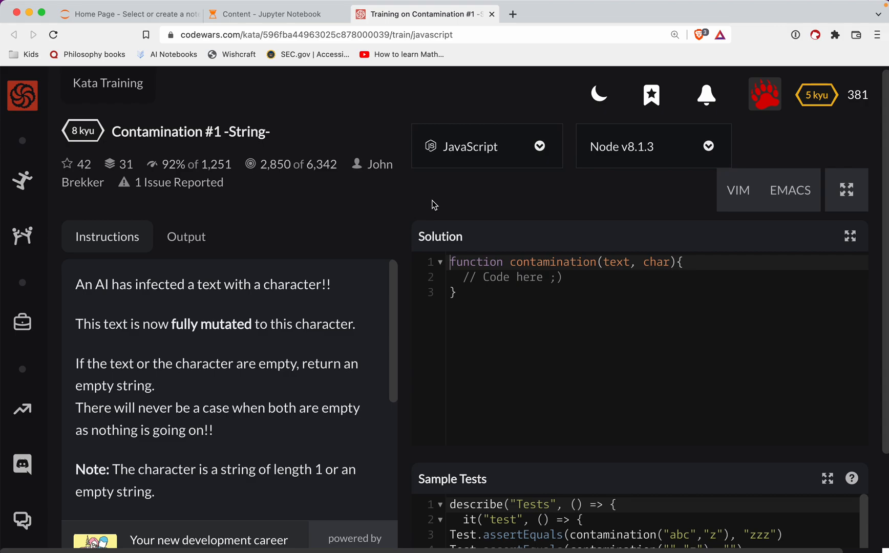
pyautogui.moveTo(274, 278)
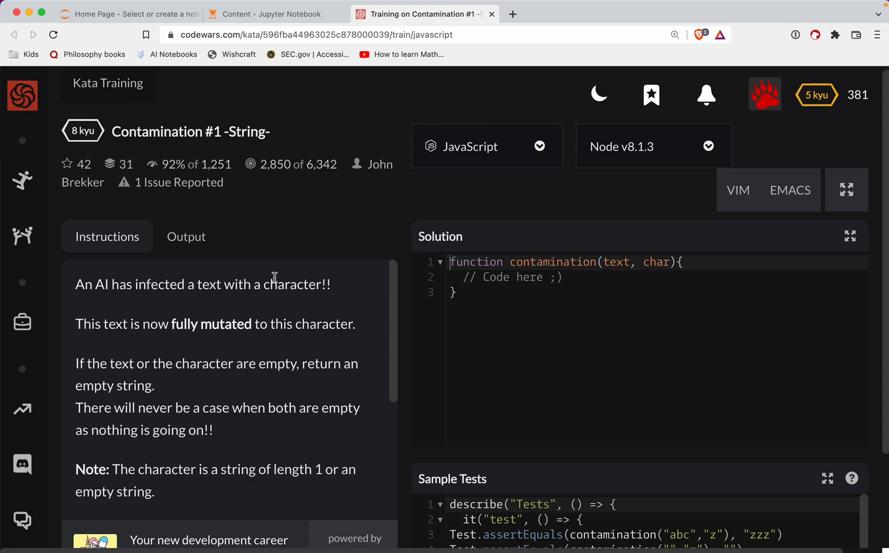
pyautogui.scroll(-3)
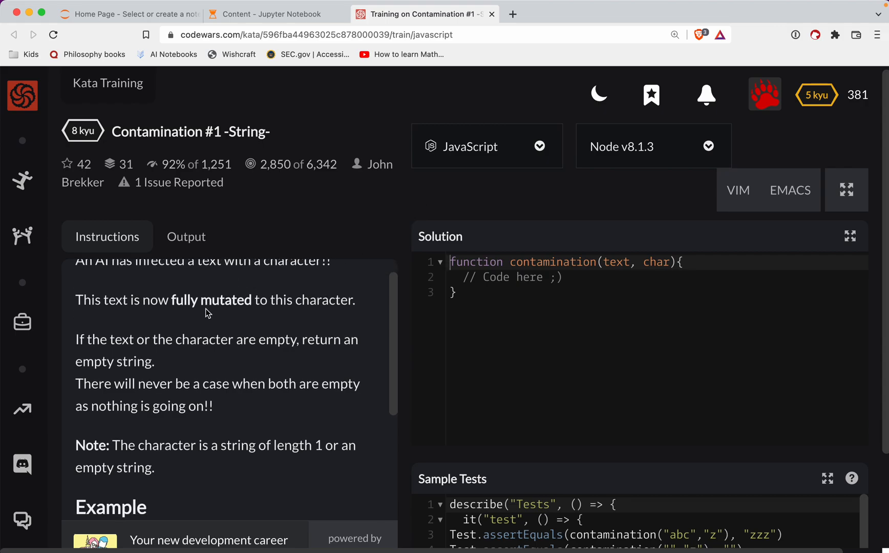
pyautogui.scroll(-3)
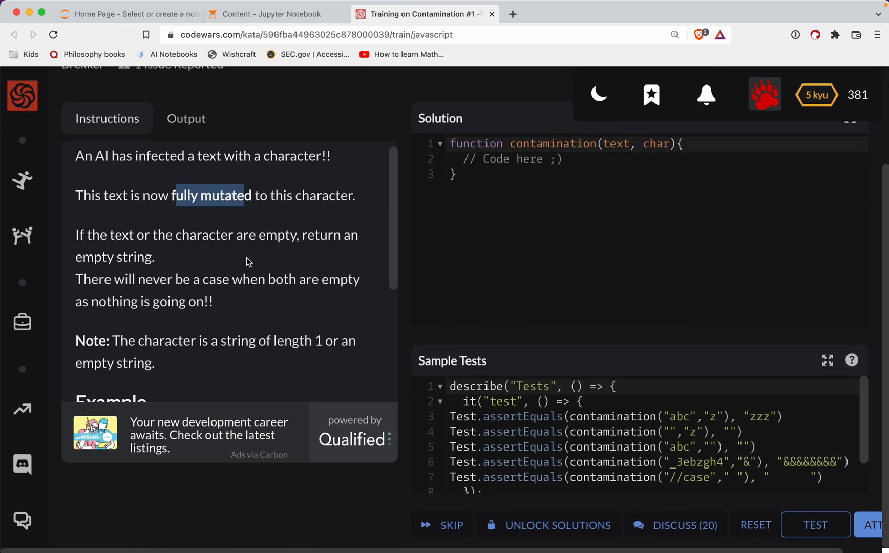
pyautogui.scroll(-3)
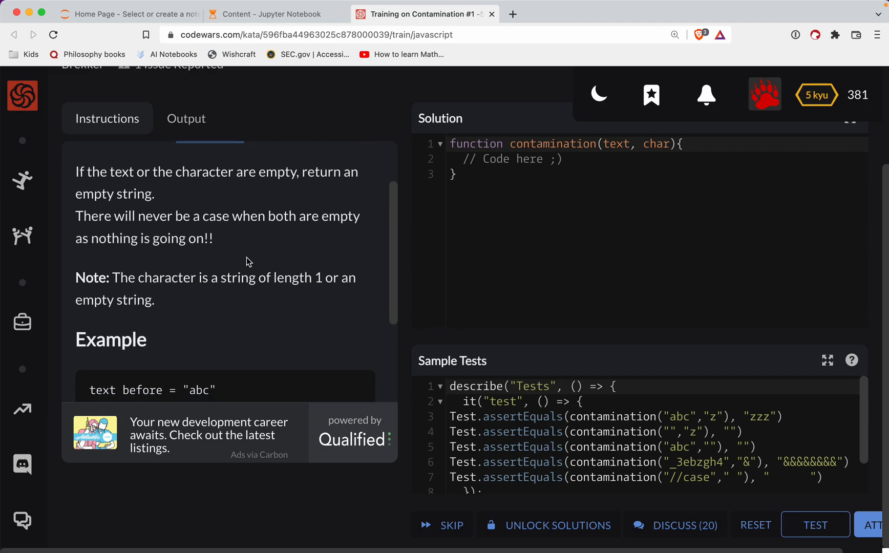
pyautogui.scroll(3)
pyautogui.write('if (')
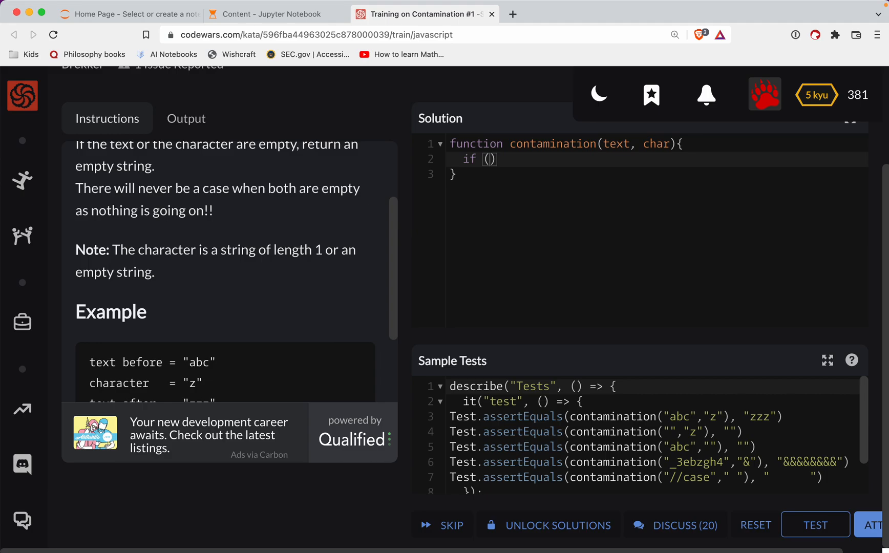
# Step: Add the guard if (text.length === 0 || char.length === 0) return ""
pyautogui.write('text.length')
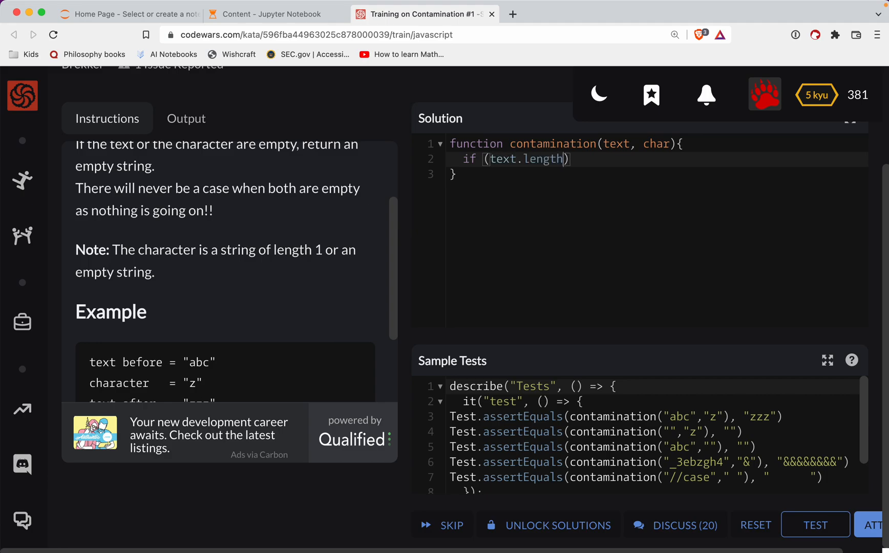
pyautogui.write('===')
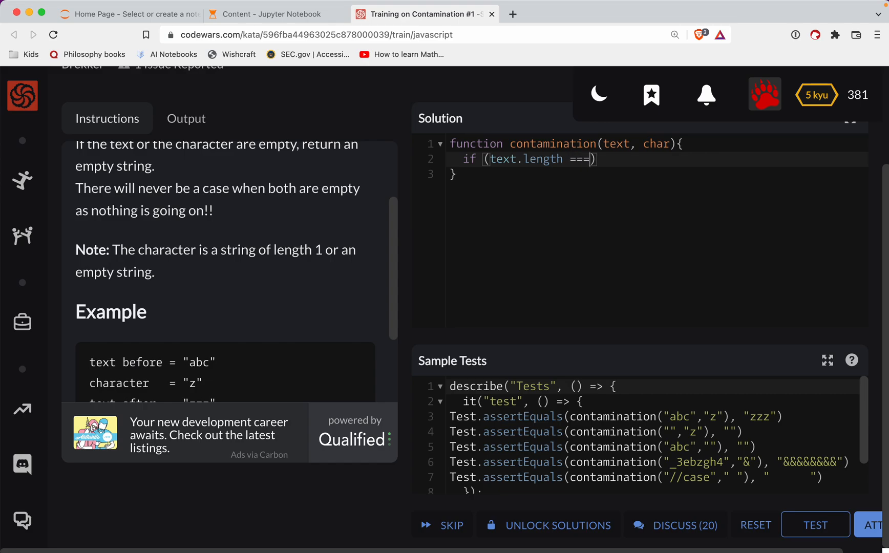
pyautogui.write('0 ||')
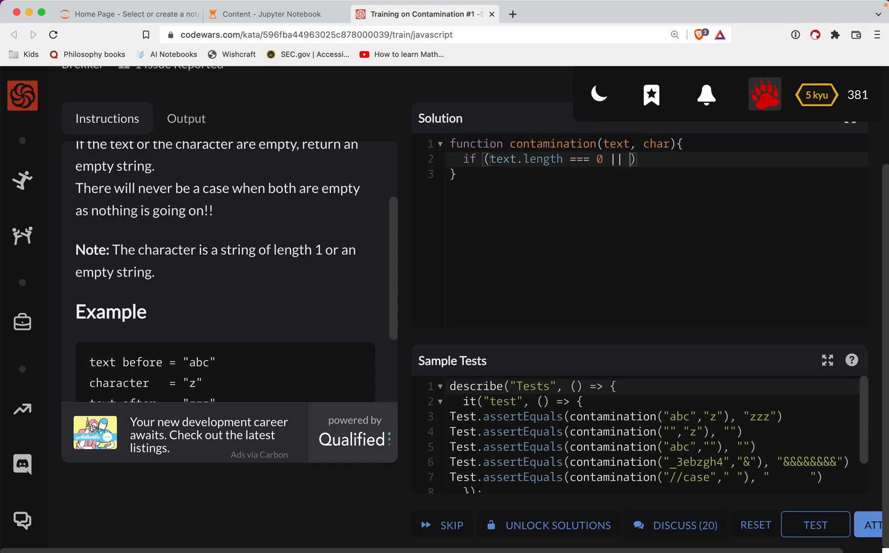
pyautogui.write('char.length')
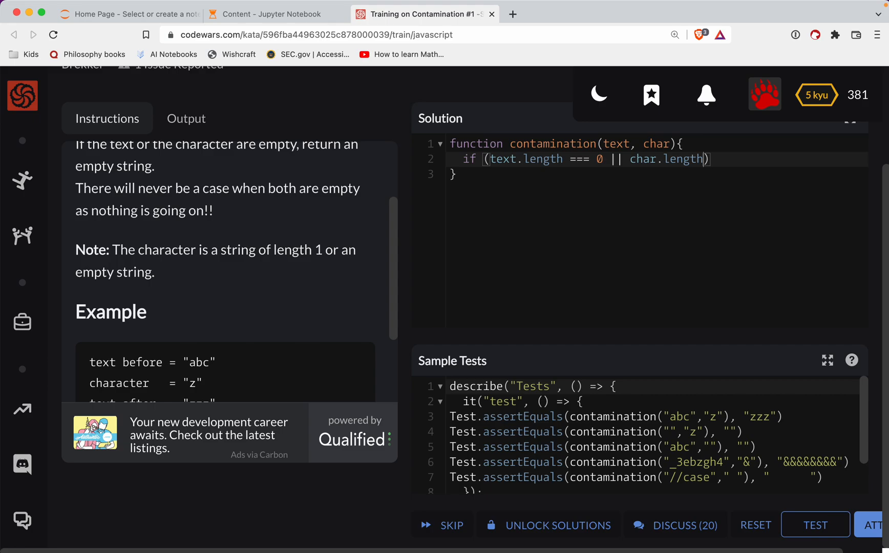
pyautogui.write('=== 0)')
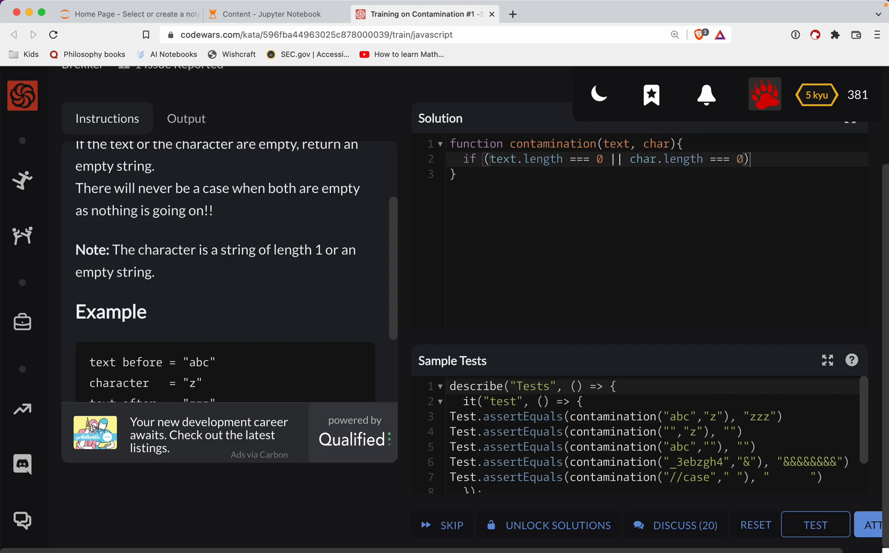
pyautogui.write('return "";')
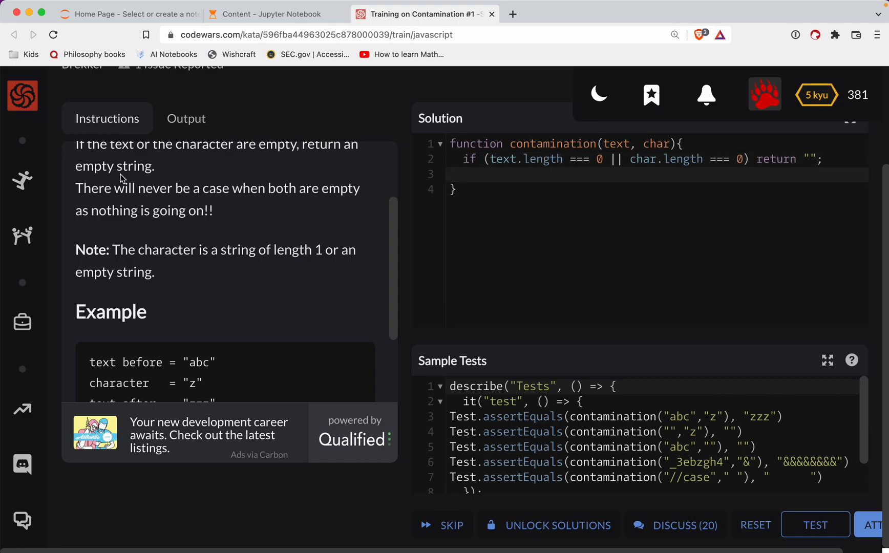
pyautogui.scroll(-3)
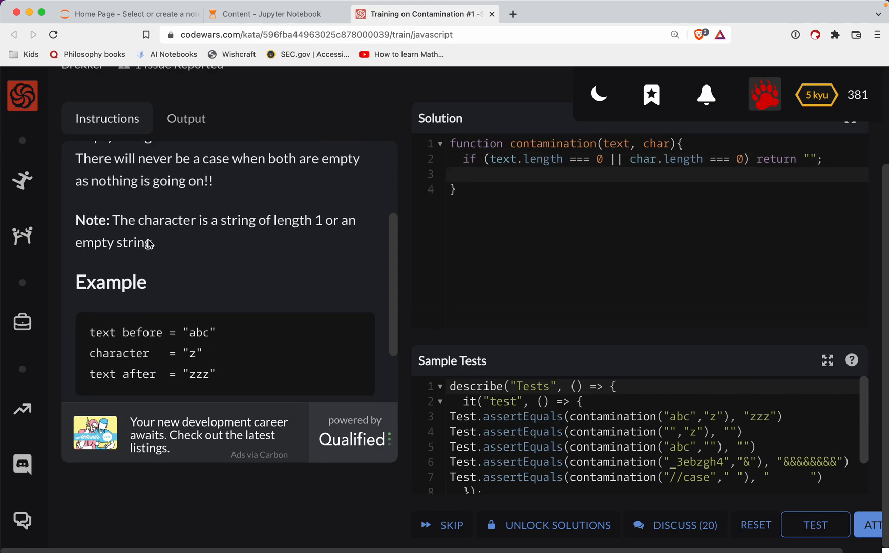
pyautogui.scroll(-3)
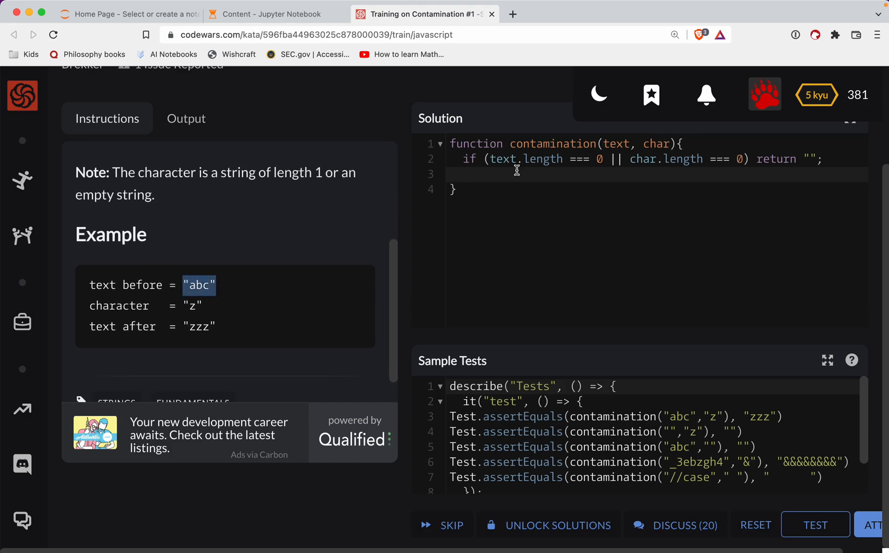
pyautogui.moveTo(184, 310)
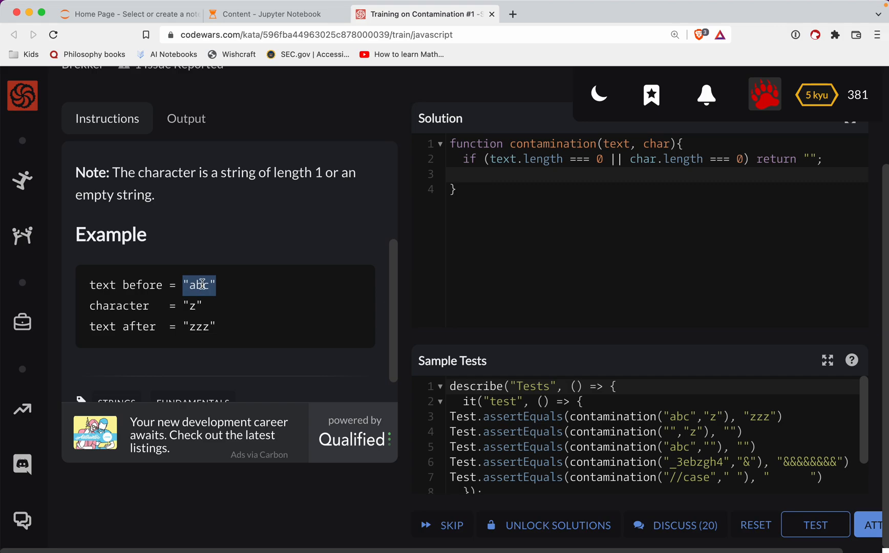
pyautogui.click(195, 305)
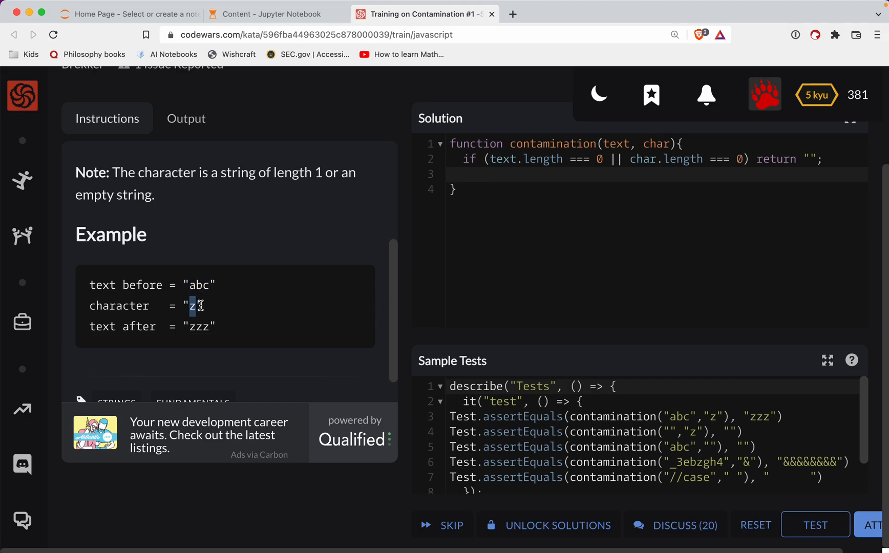
pyautogui.doubleClick(199, 284)
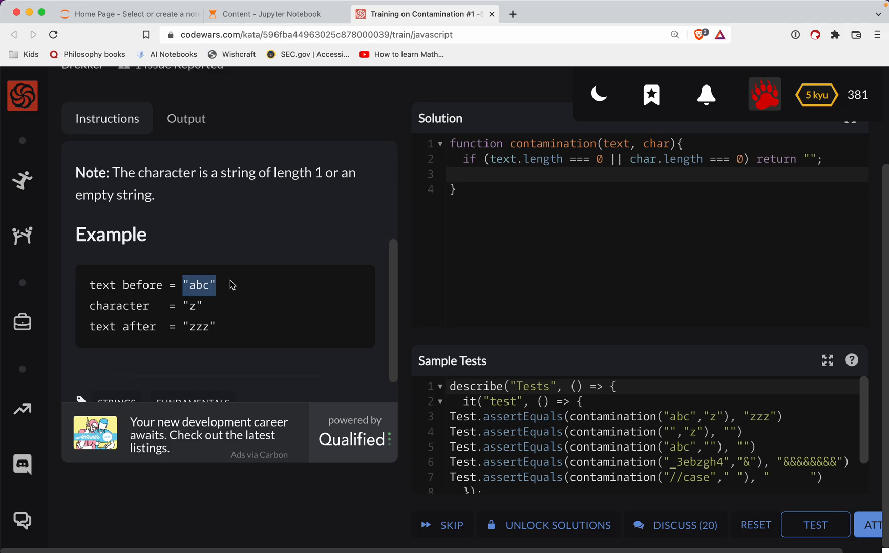
pyautogui.click(493, 174)
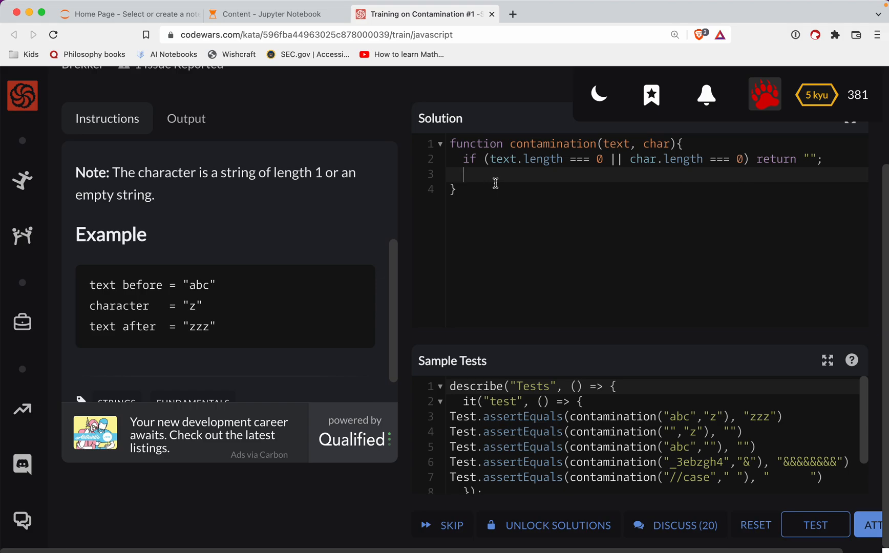
# Step: Declare an empty result string with let result = ''
pyautogui.write('let')
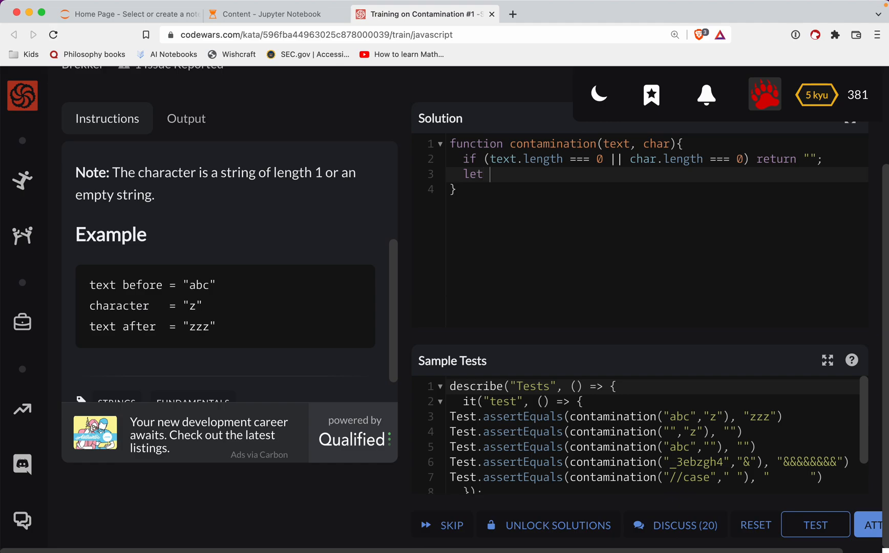
pyautogui.write('after')
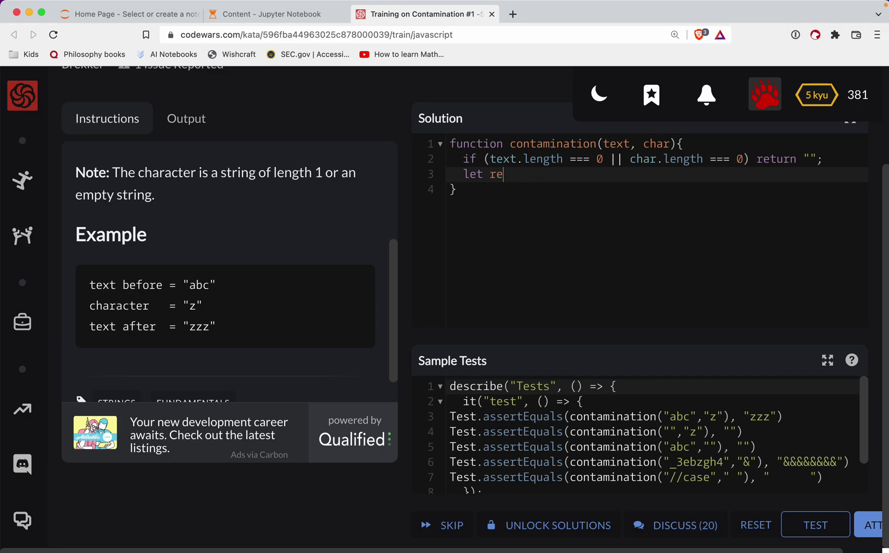
pyautogui.write('sult =')
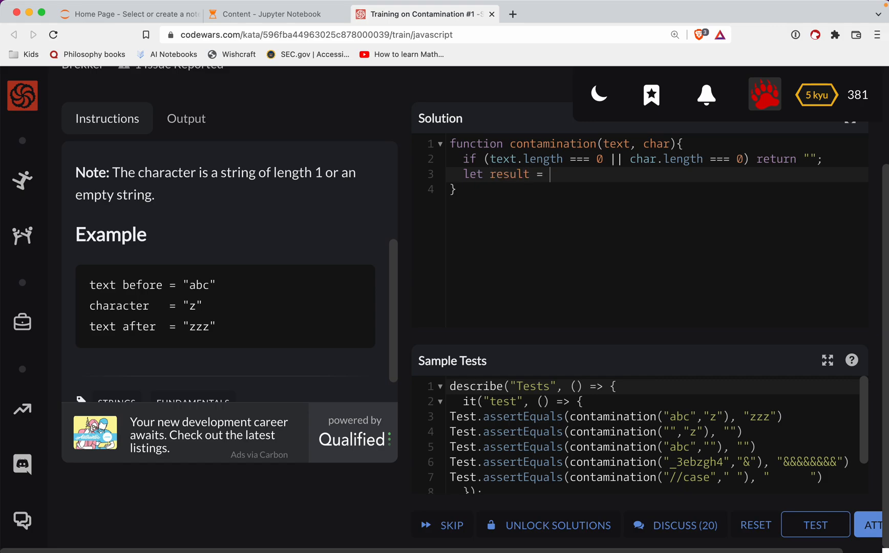
pyautogui.write("''")
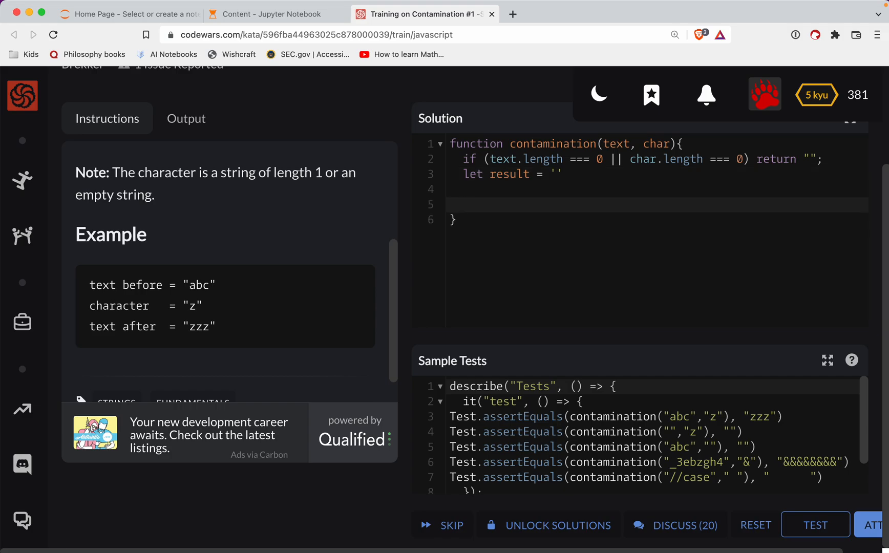
# Step: Add return result; at the end of the function, with a for loop begun
pyautogui.write('return ret')
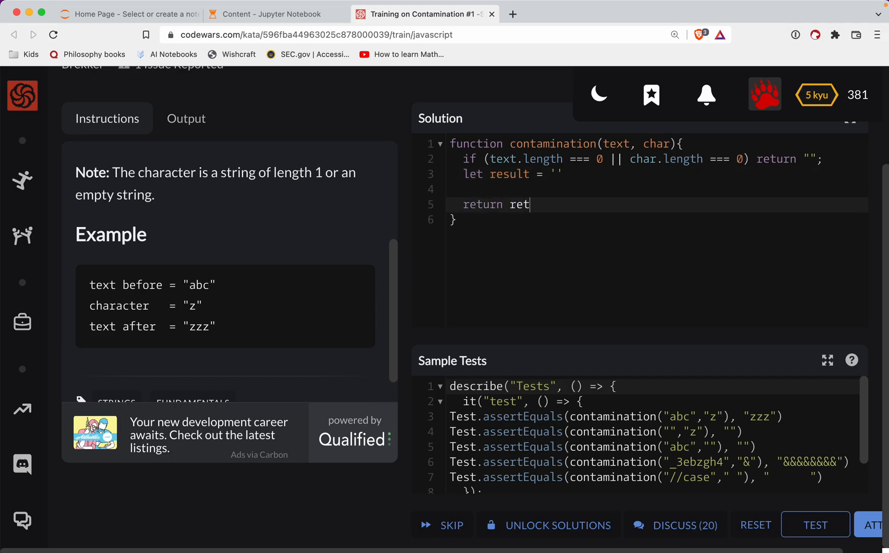
pyautogui.write('sult;')
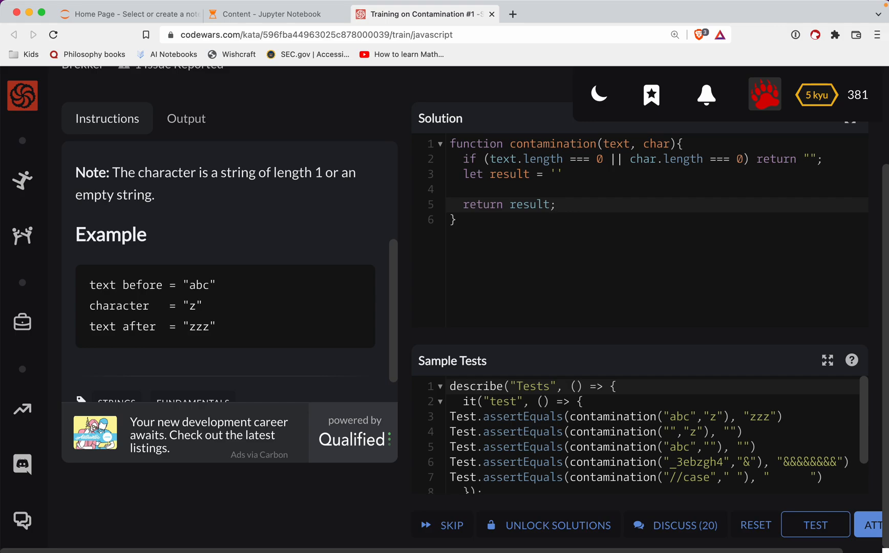
pyautogui.write(';')
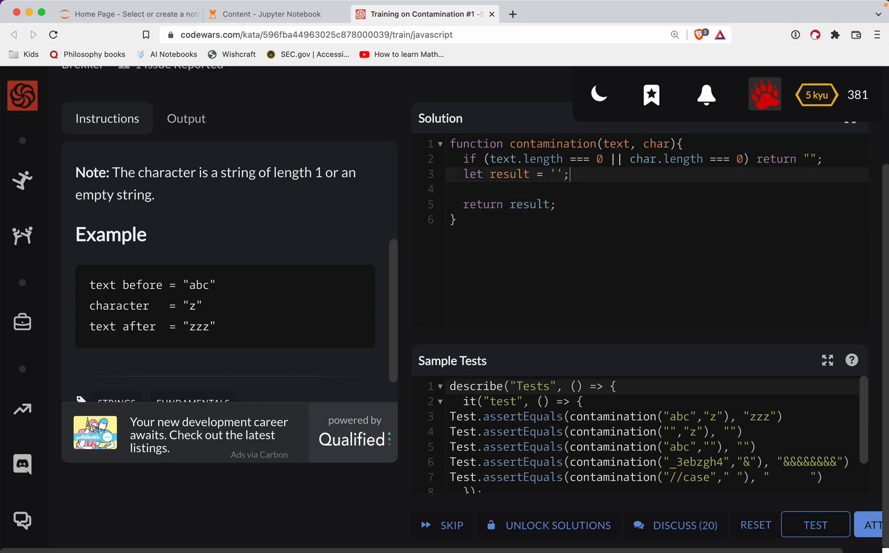
pyautogui.write('for')
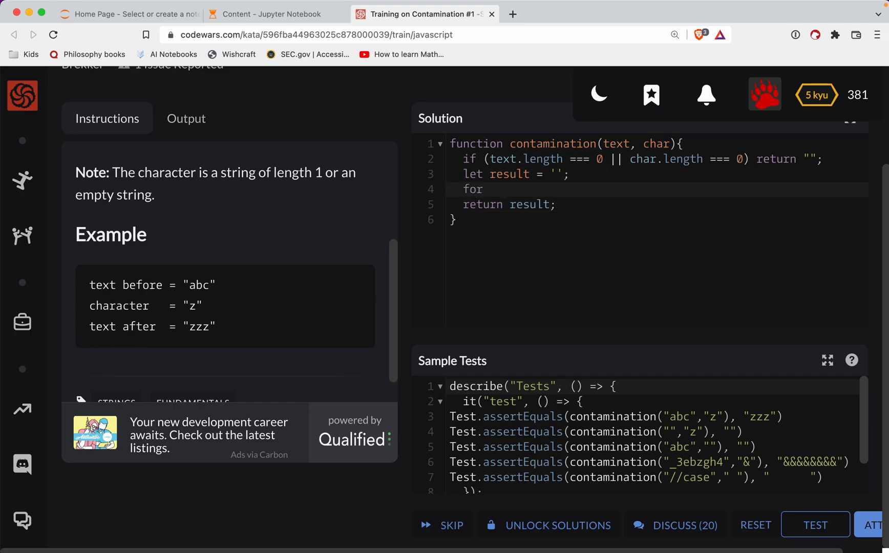
# Step: Loop i from 0 to text.length appending char to result, and run tests (5/5 pass)
pyautogui.write('(let i = 0)')
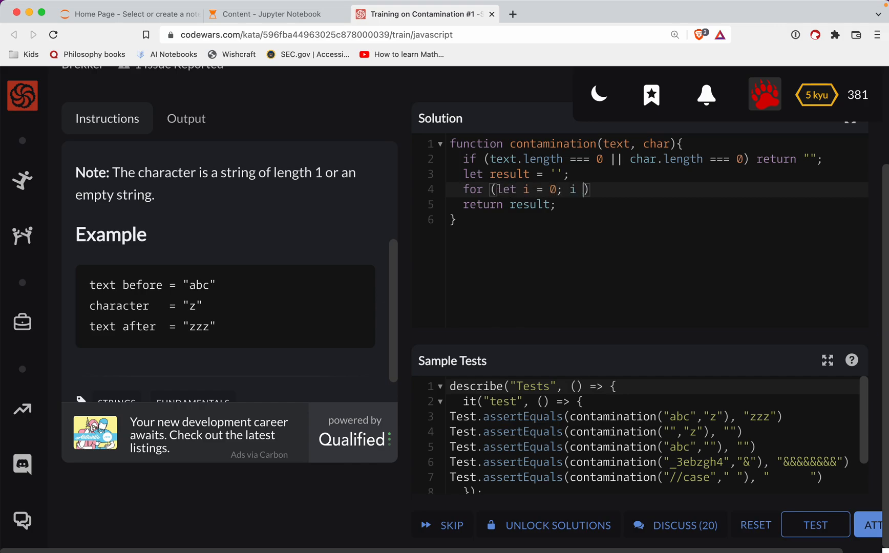
pyautogui.write('<')
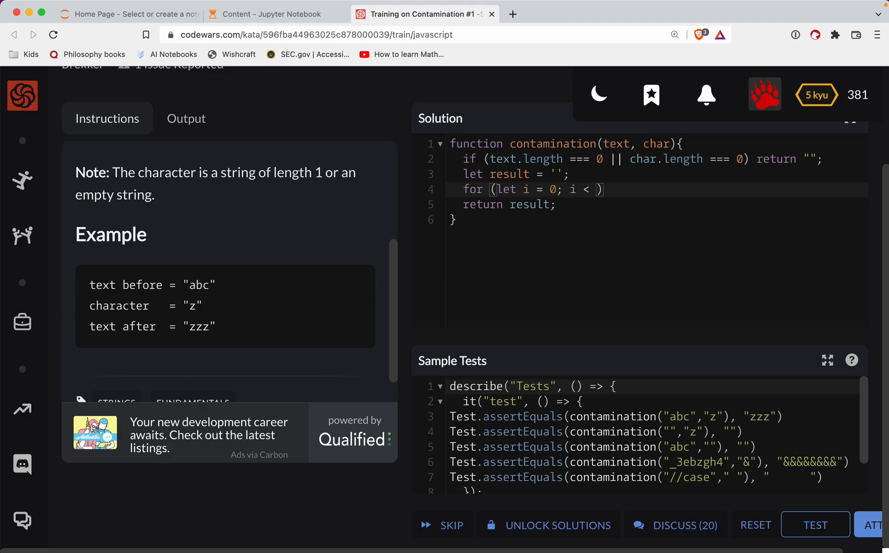
pyautogui.write('text.length')
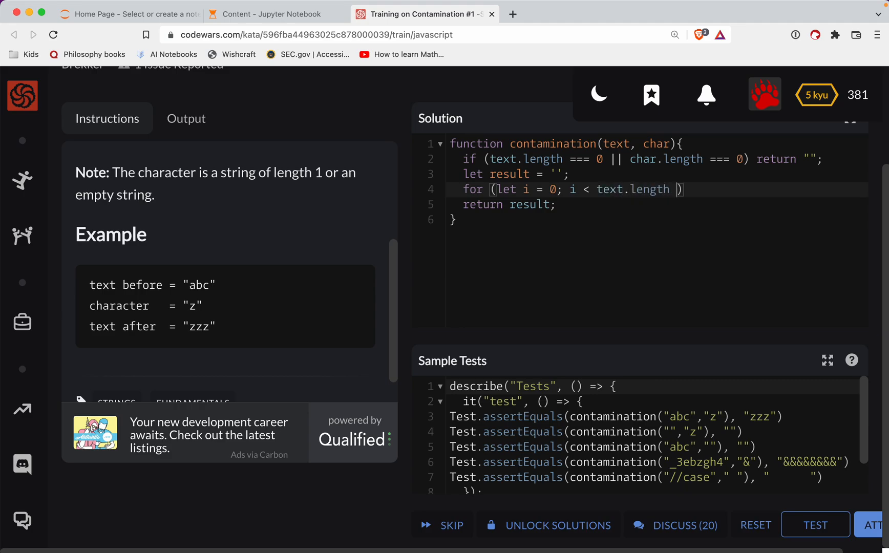
pyautogui.write('; i')
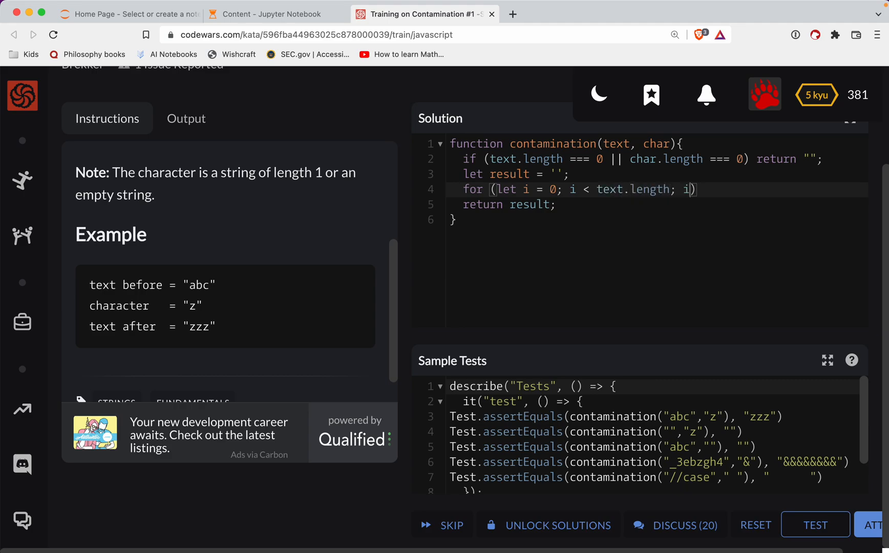
pyautogui.write('++')
pyautogui.write('resu')
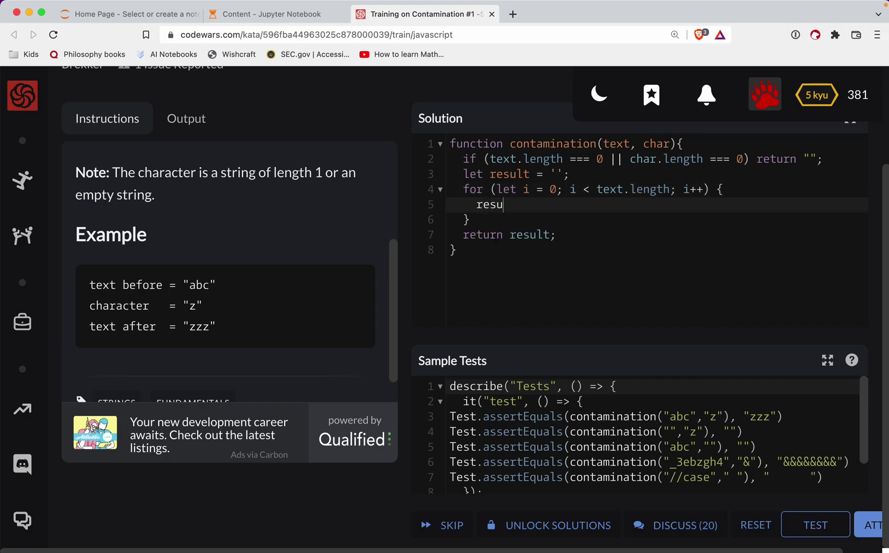
pyautogui.write("lt += ''")
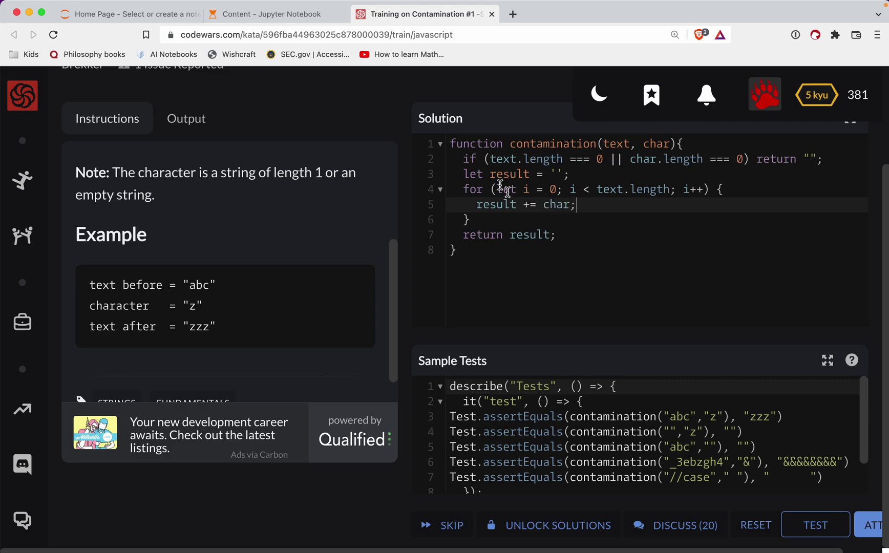
pyautogui.click(816, 524)
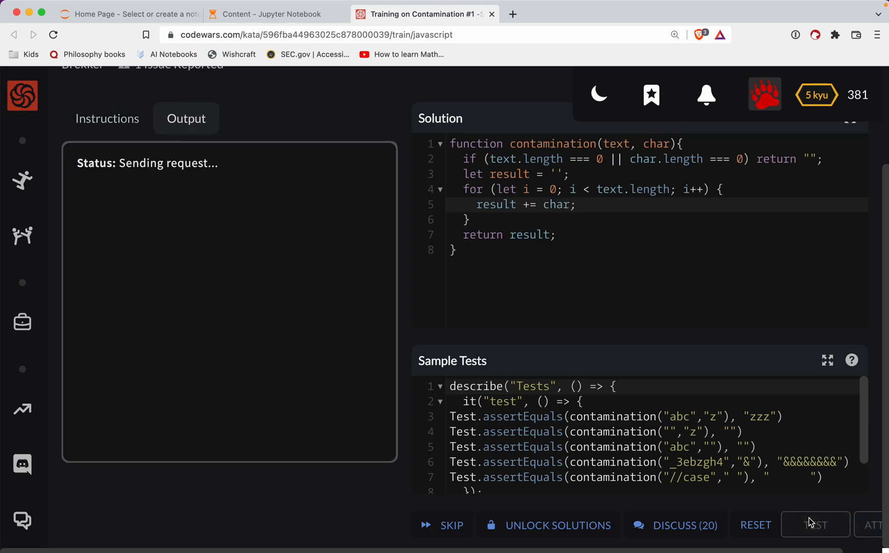
pyautogui.click(815, 524)
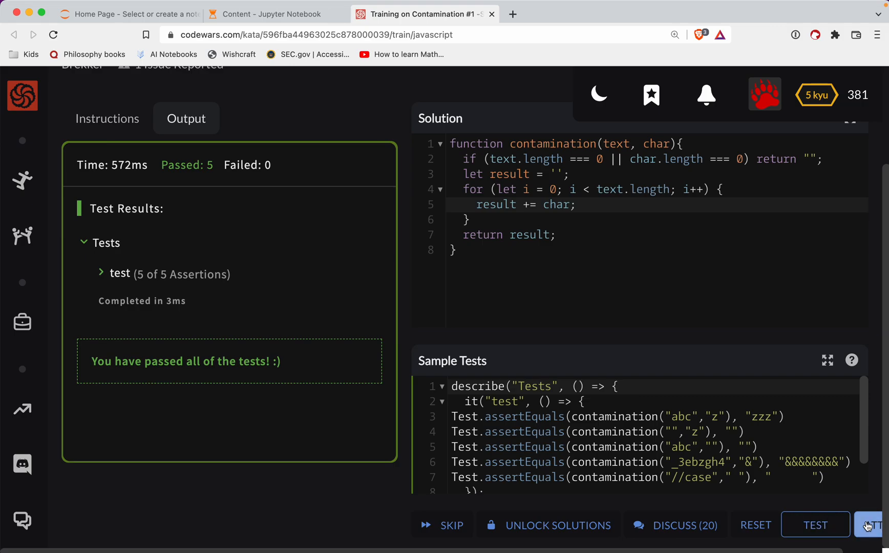